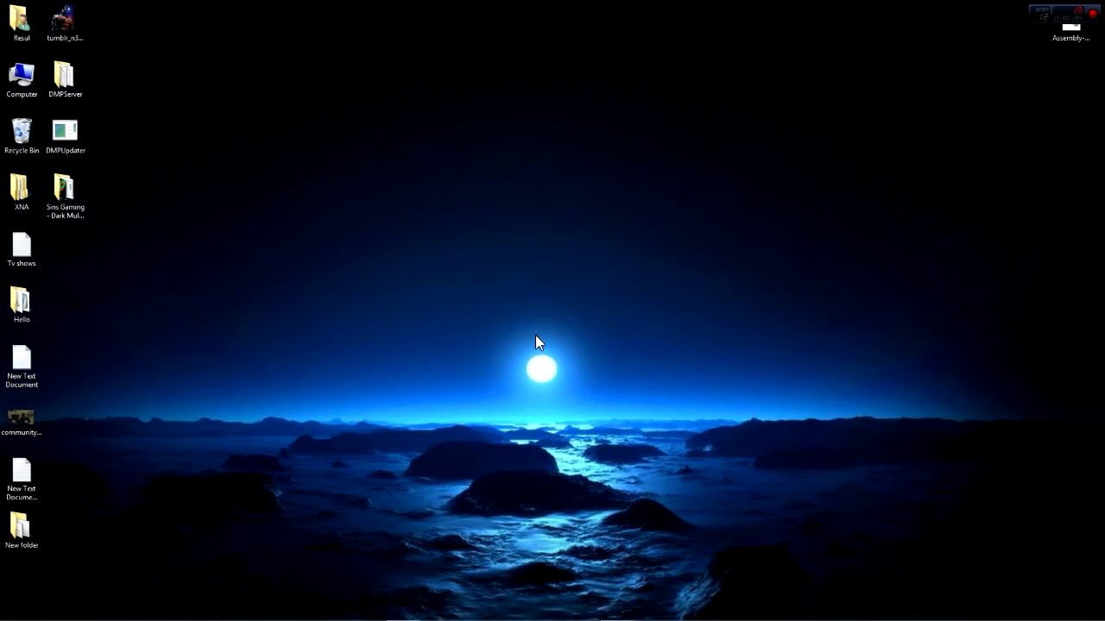
mouse_move(492, 252)
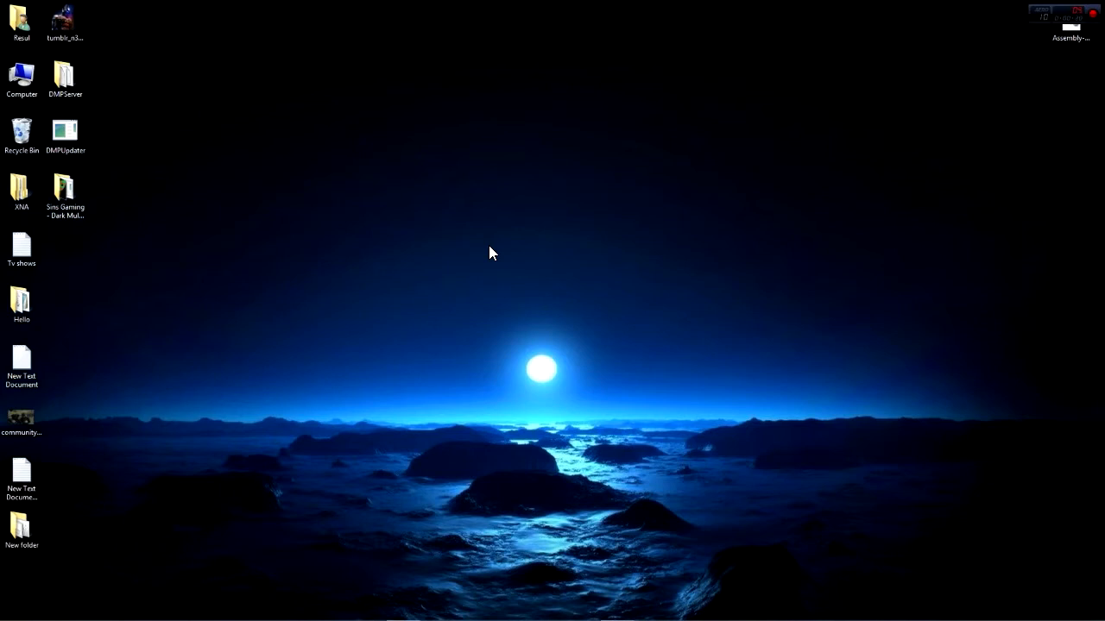
mouse_move(484, 516)
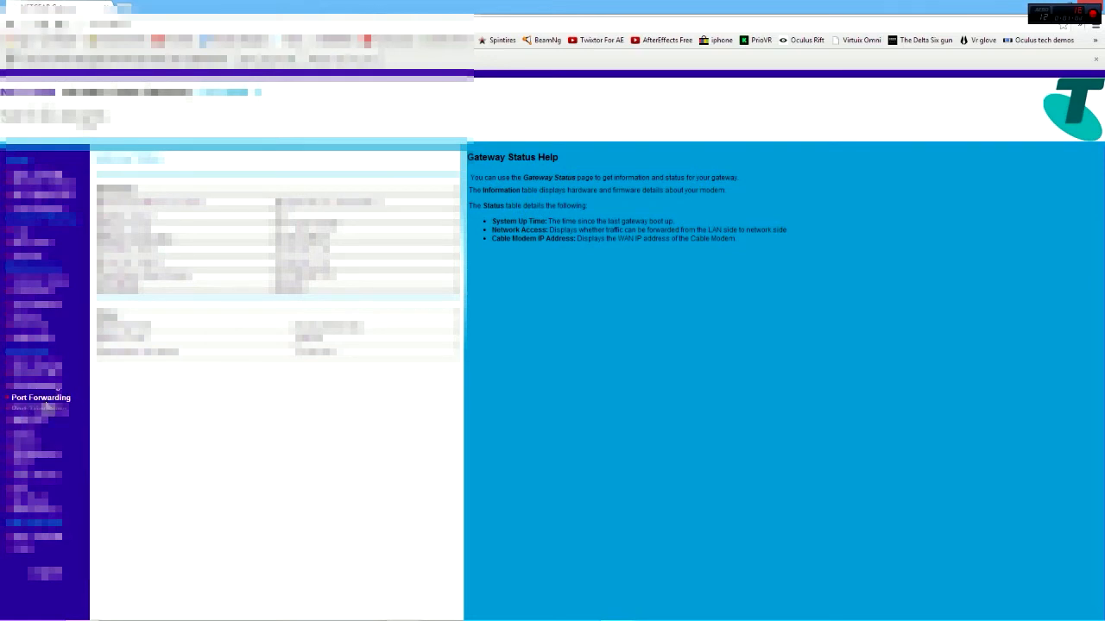
Show the router's Port Forwarding page with the Arma 3 rules for ports 2302 and 2303.
left_click(41, 397)
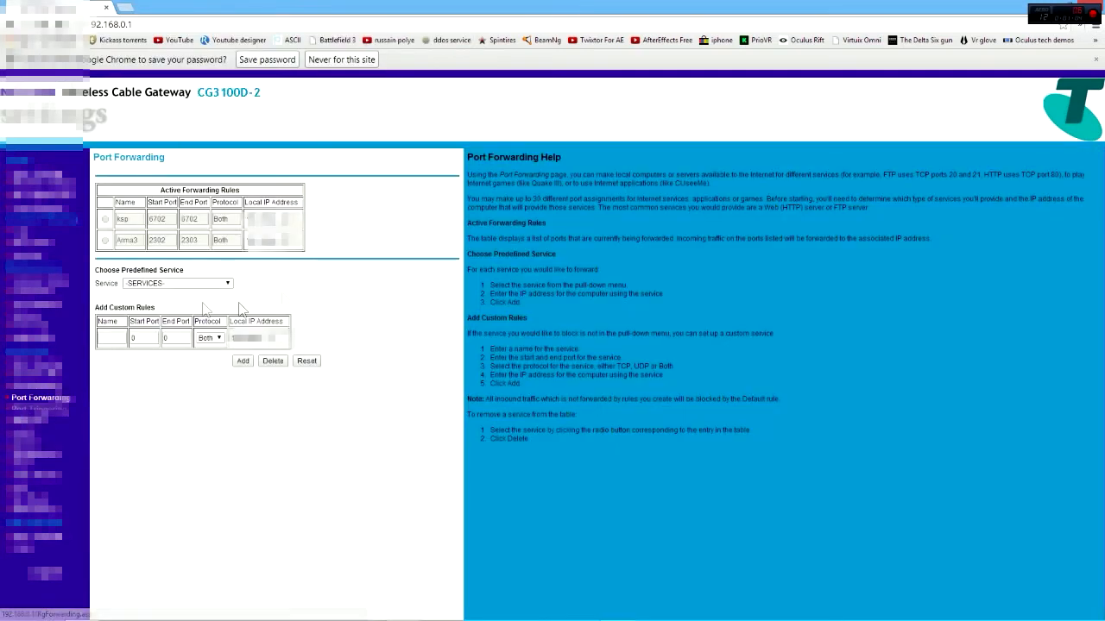
mouse_move(153, 187)
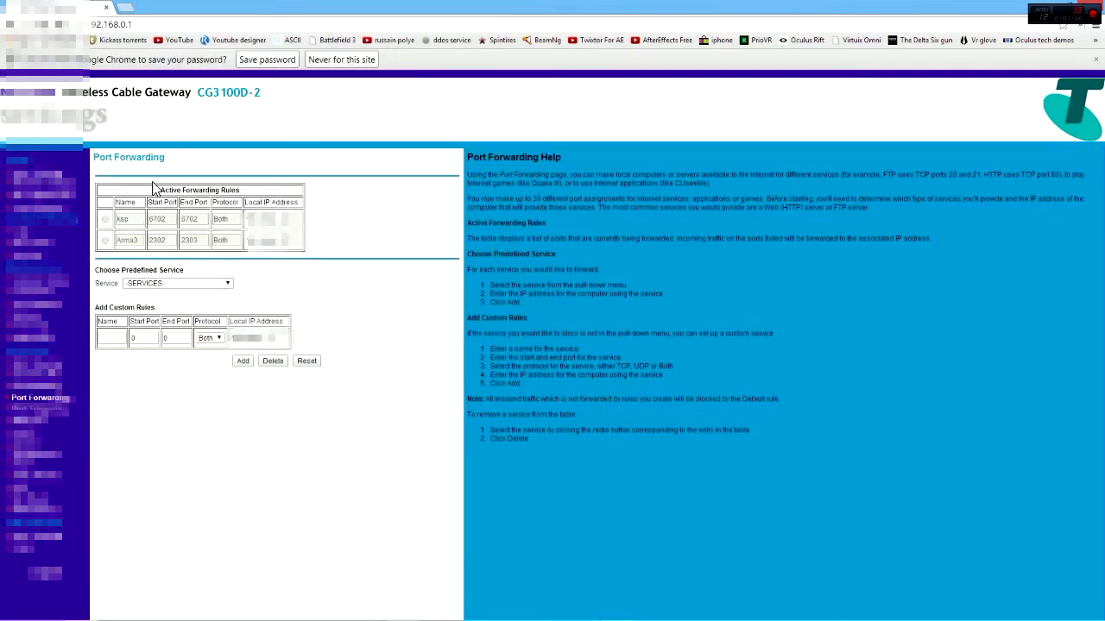
mouse_move(327, 239)
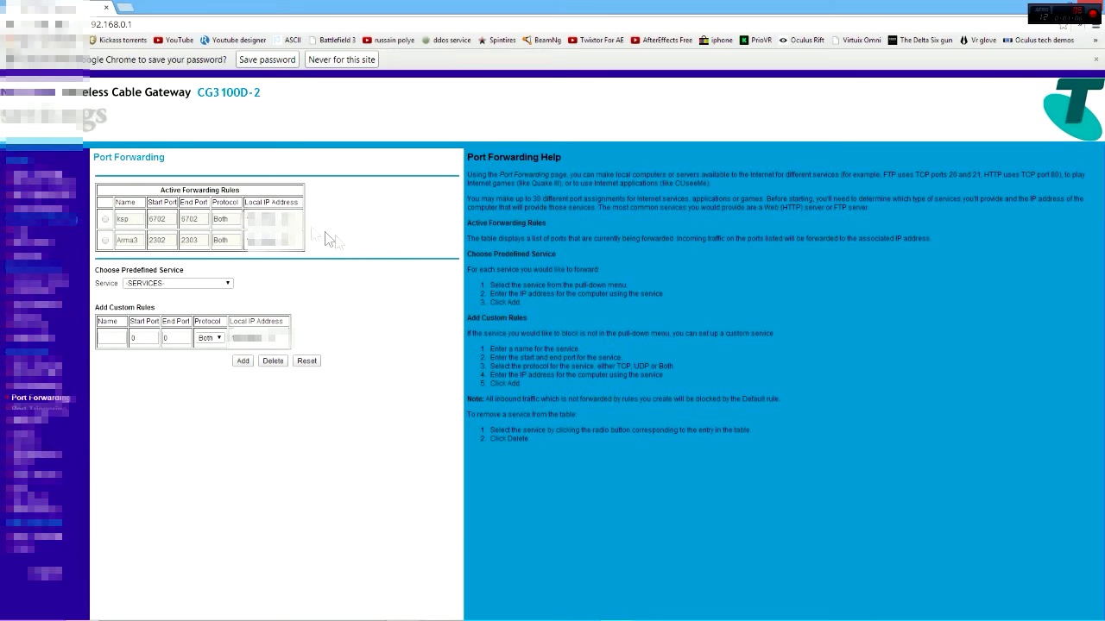
mouse_move(142, 223)
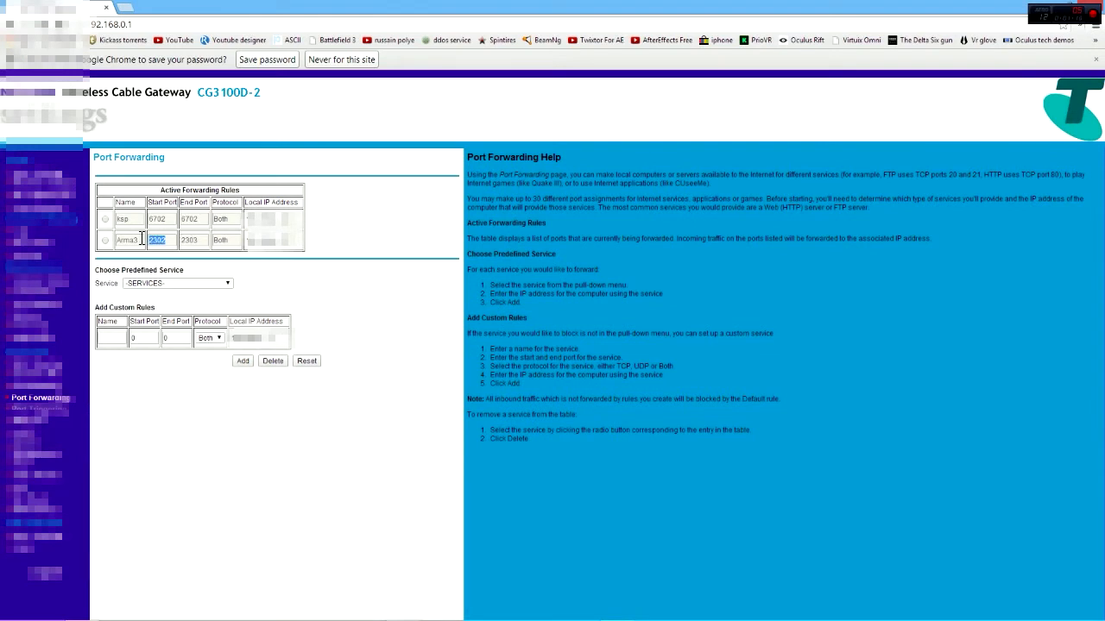
left_click(111, 337)
type("Arma3")
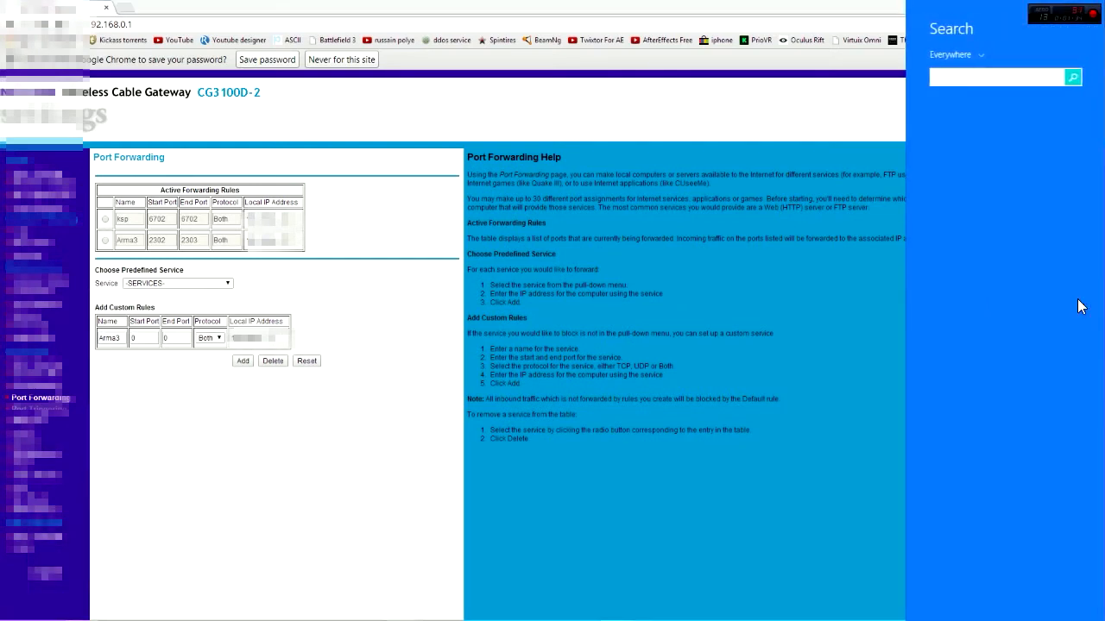
Launch Command Prompt from Windows Search using 'cmd'.
type("cmd")
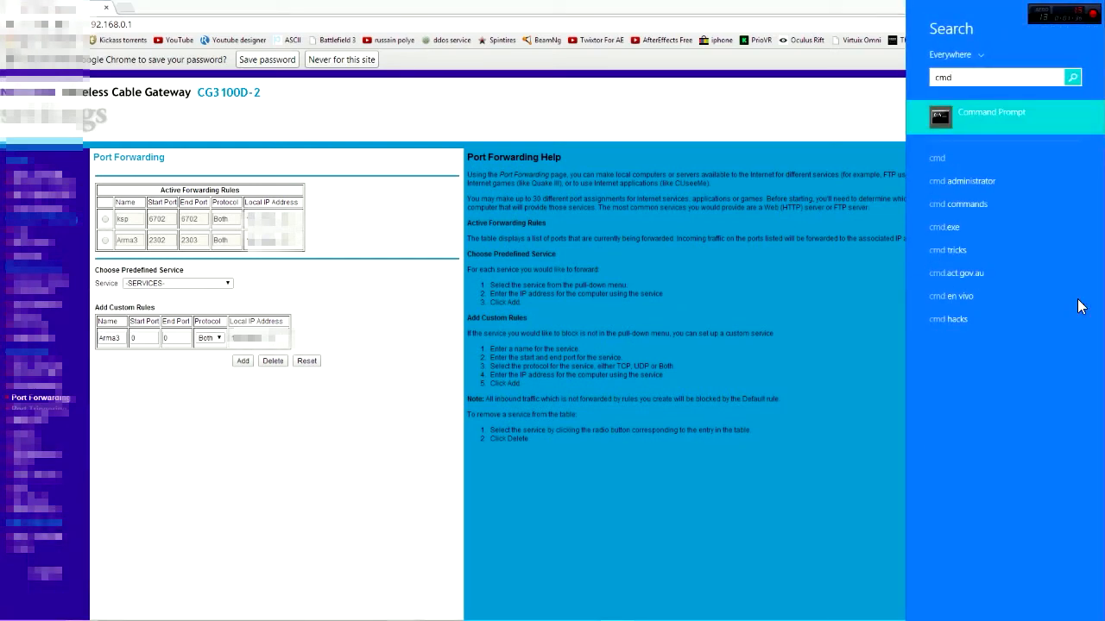
left_click(990, 118)
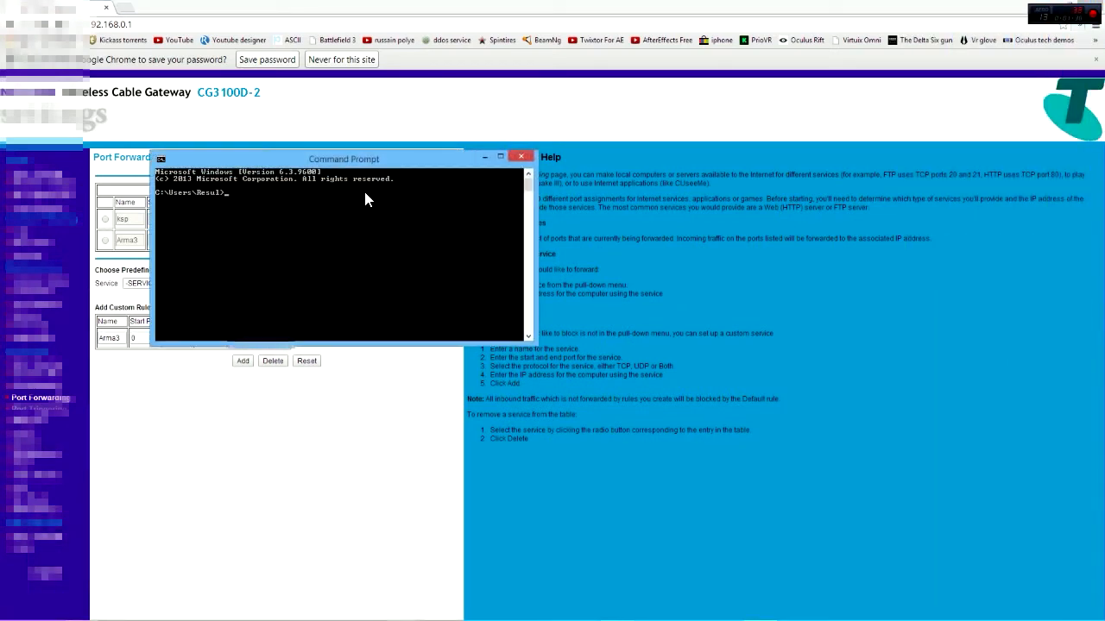
Run ipconfig and read the computer's local IPv4 address from the output.
type("ipconfig")
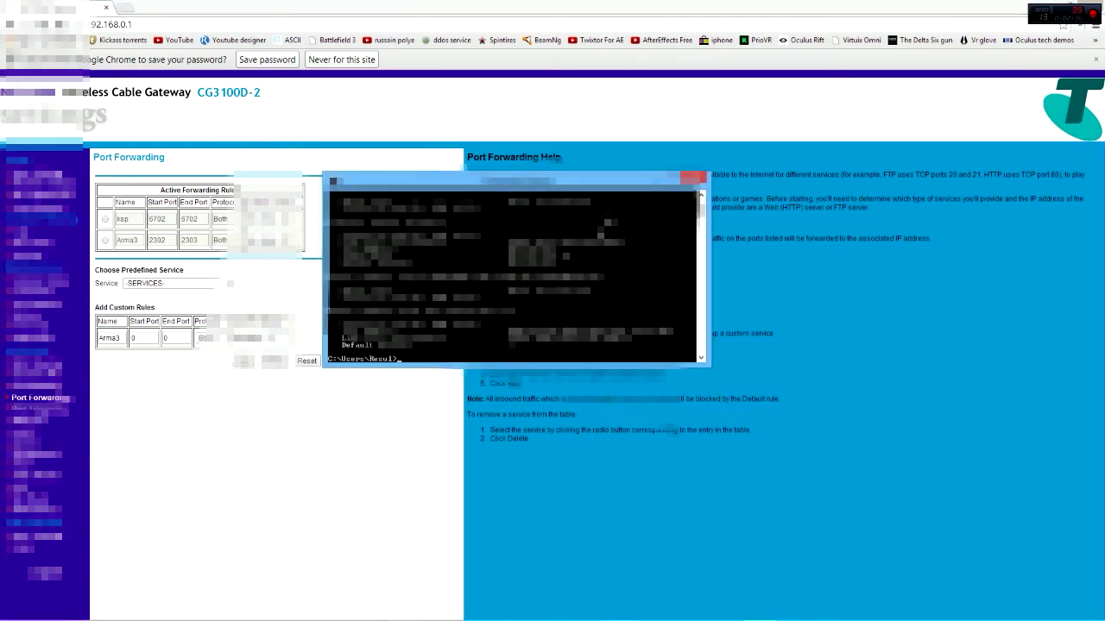
left_click(690, 180)
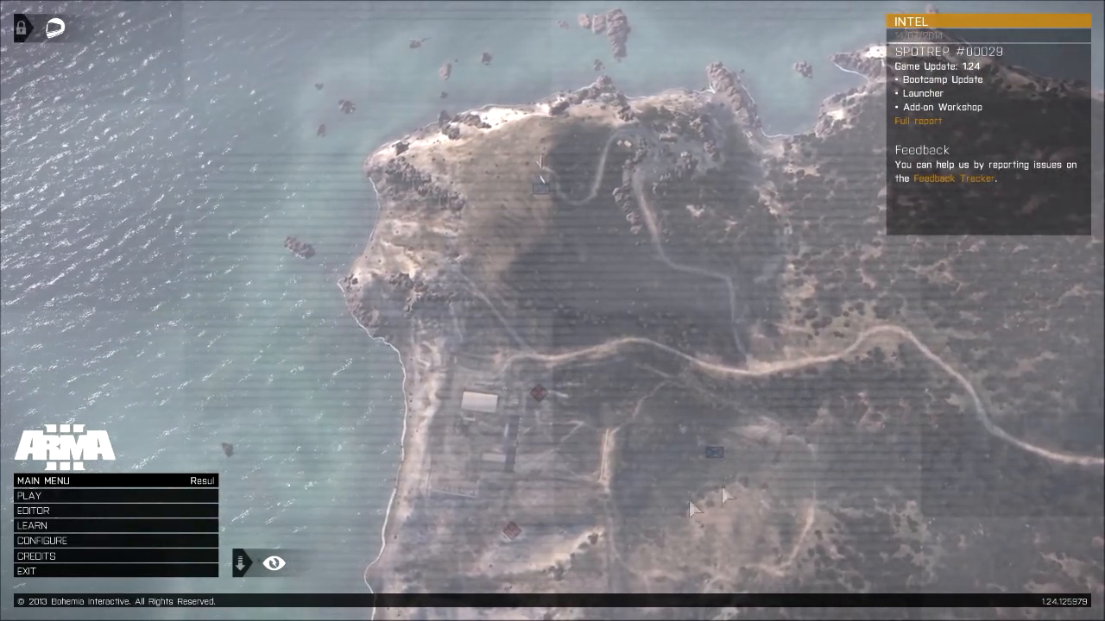
mouse_move(43, 497)
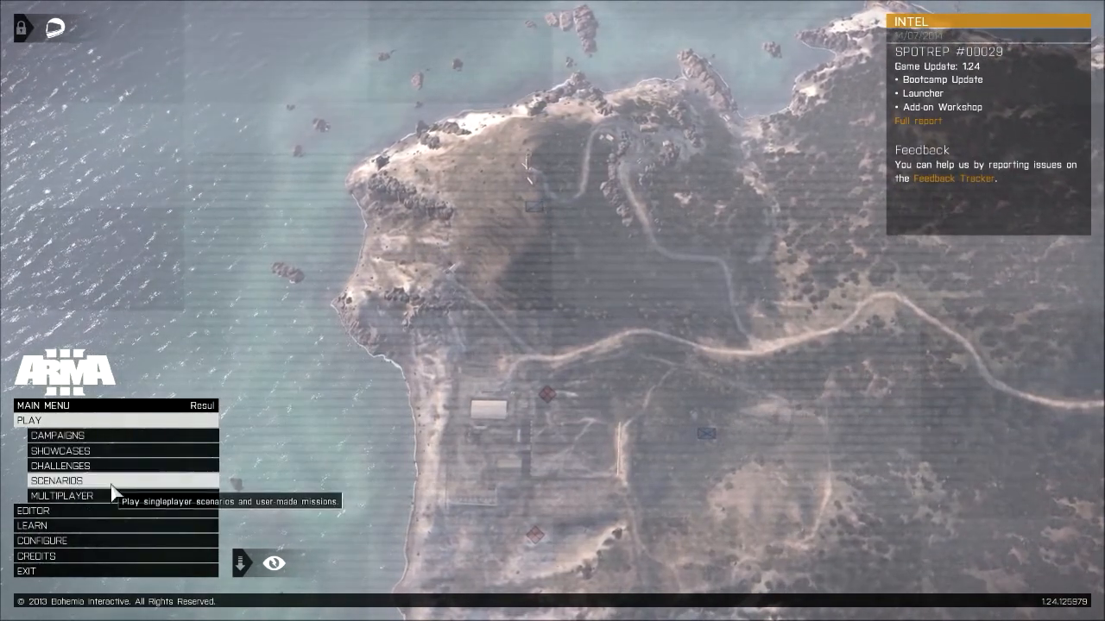
Reach the multiplayer Setup Server screen for an Internet host on port 2302 with 16 players.
left_click(62, 495)
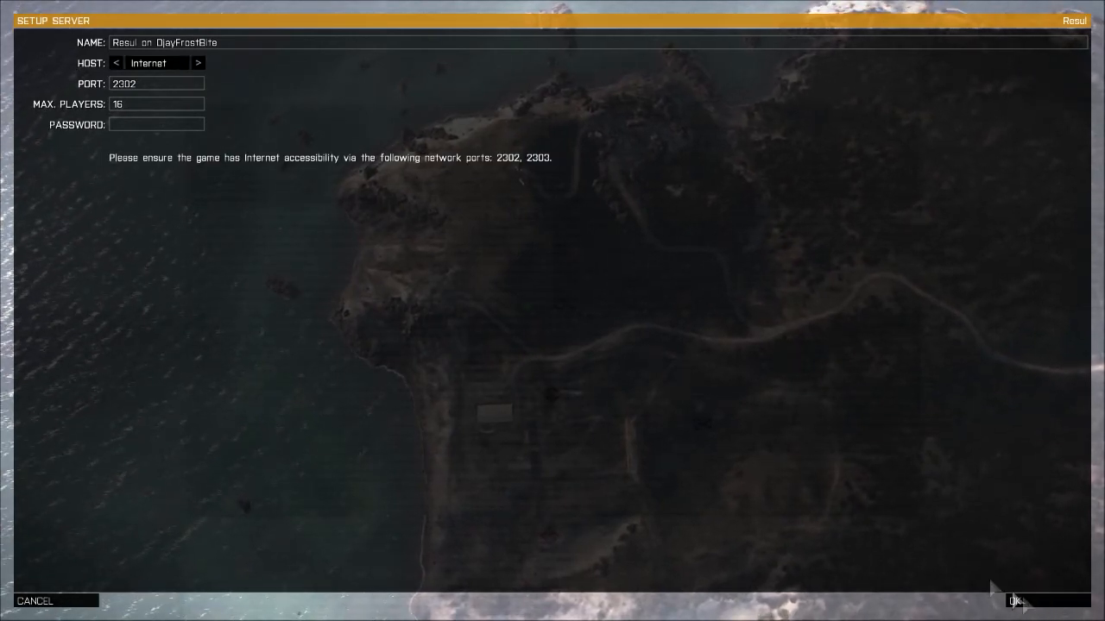
left_click(1013, 600)
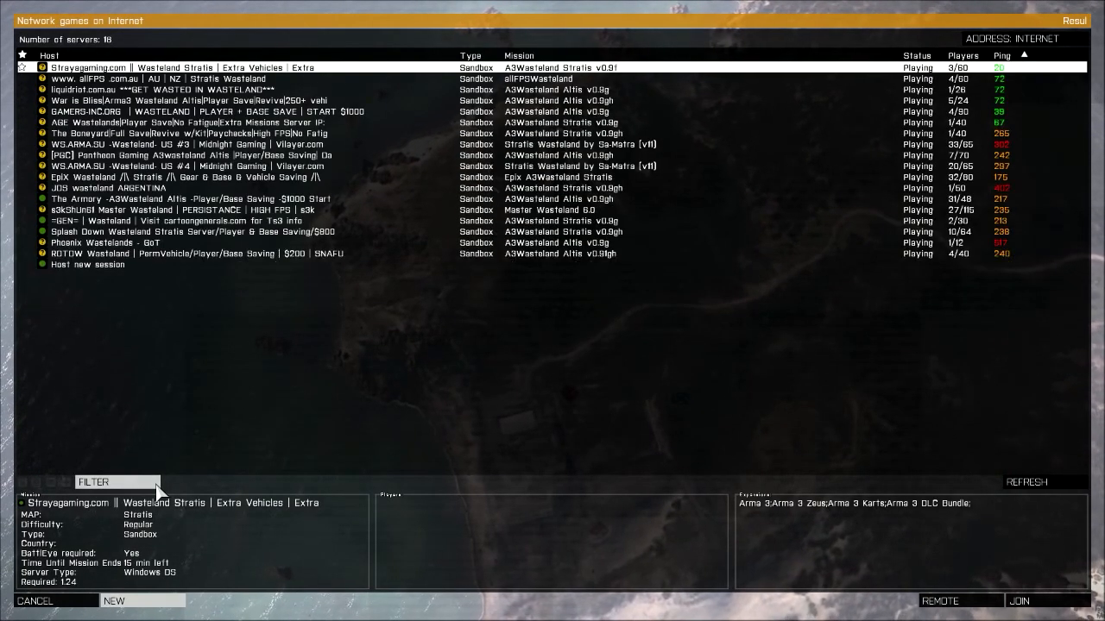
left_click(113, 600)
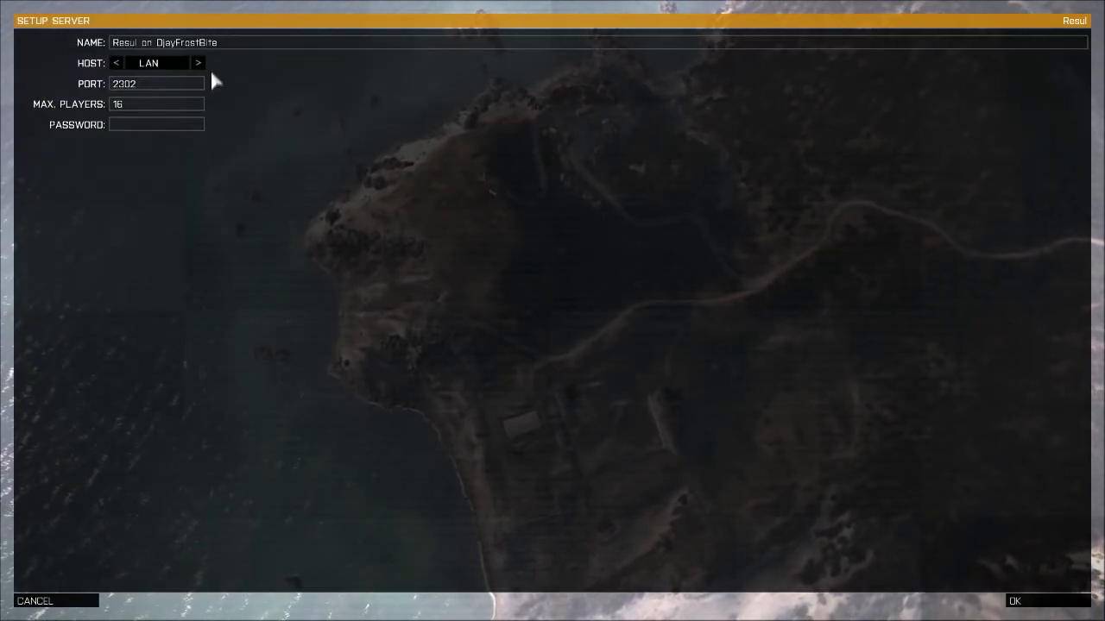
left_click(197, 62)
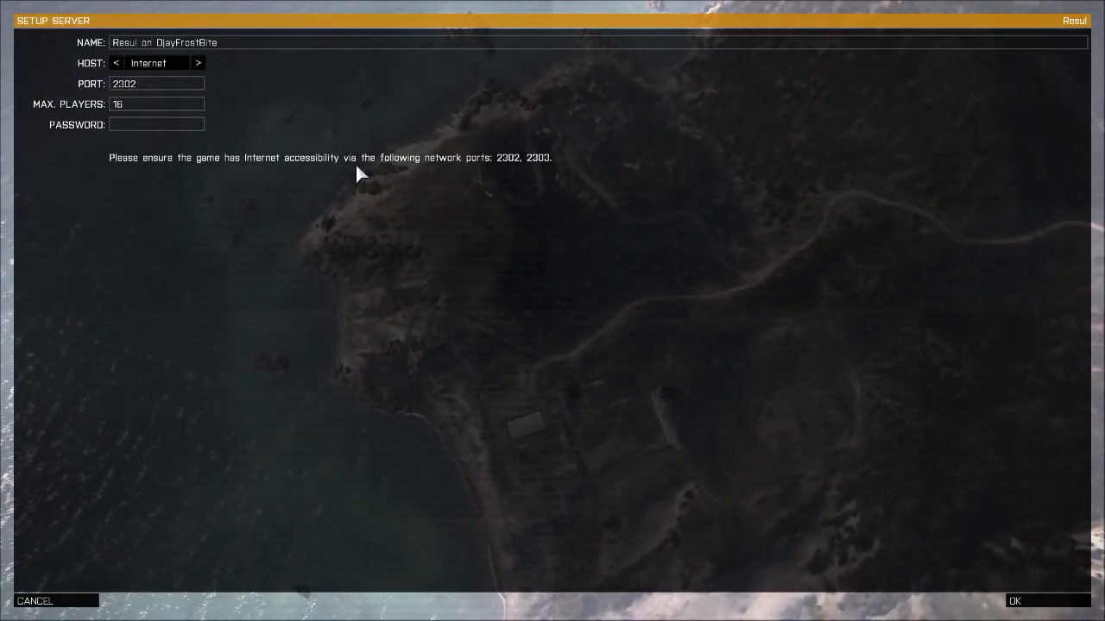
mouse_move(390, 200)
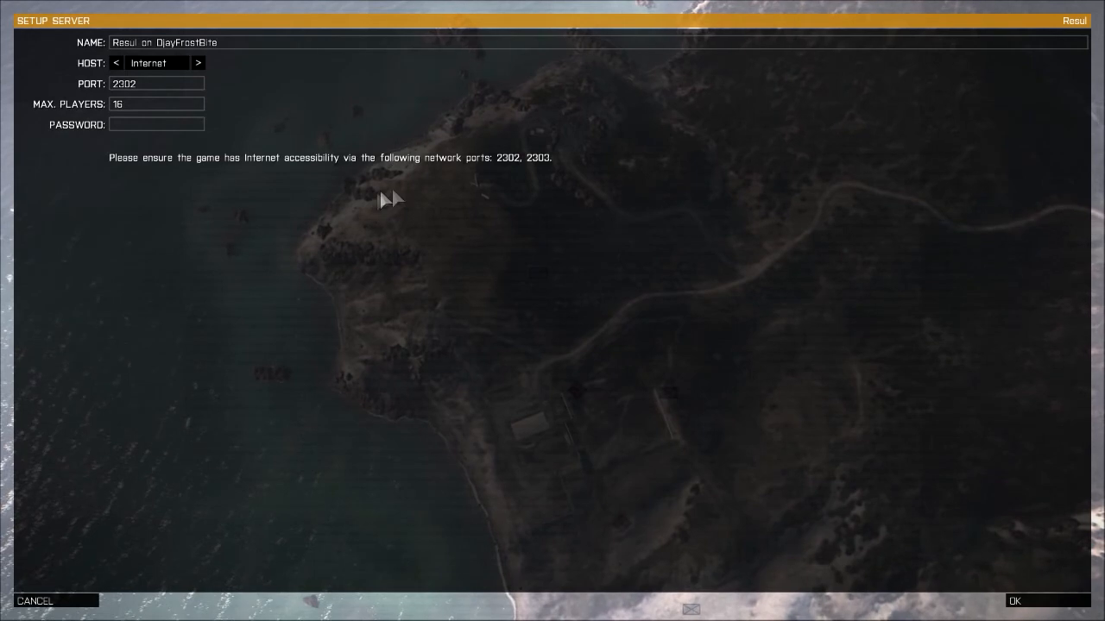
mouse_move(504, 173)
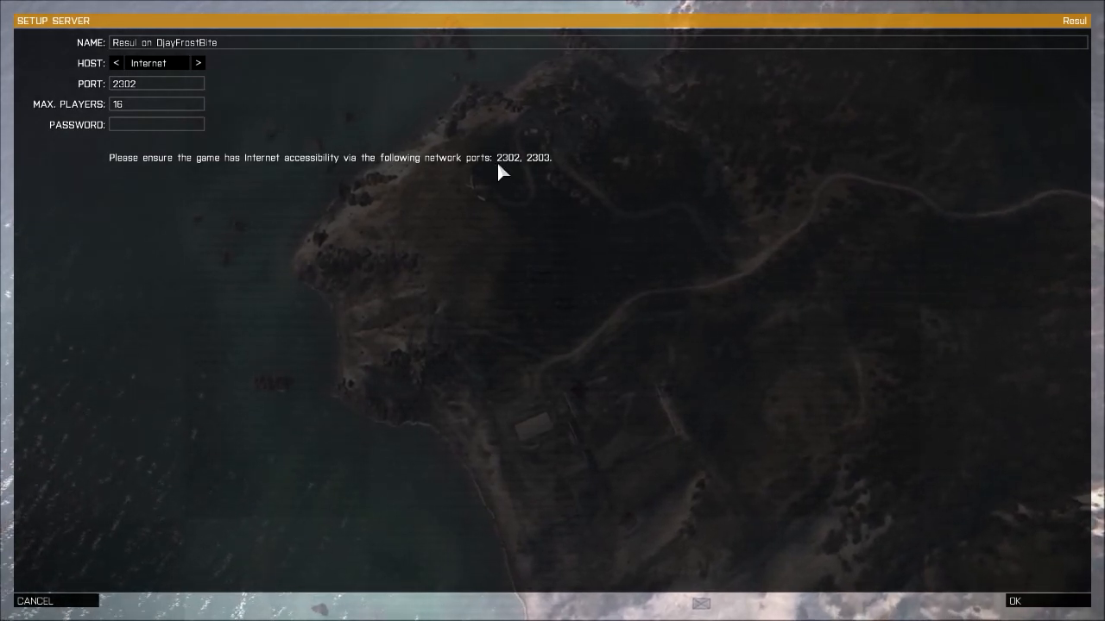
mouse_move(883, 100)
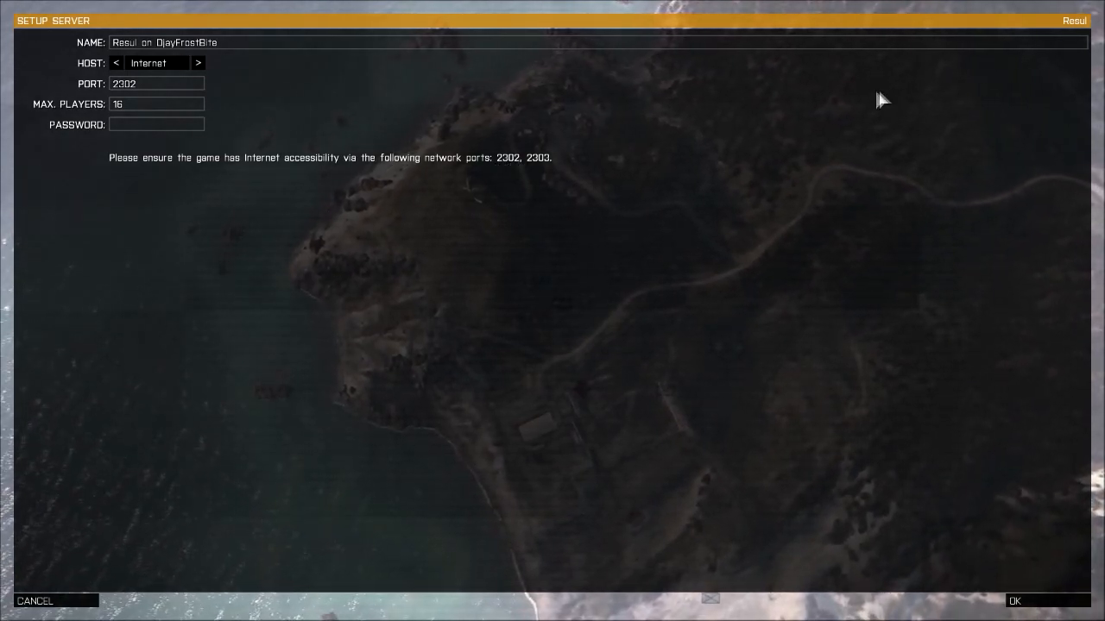
mouse_move(521, 155)
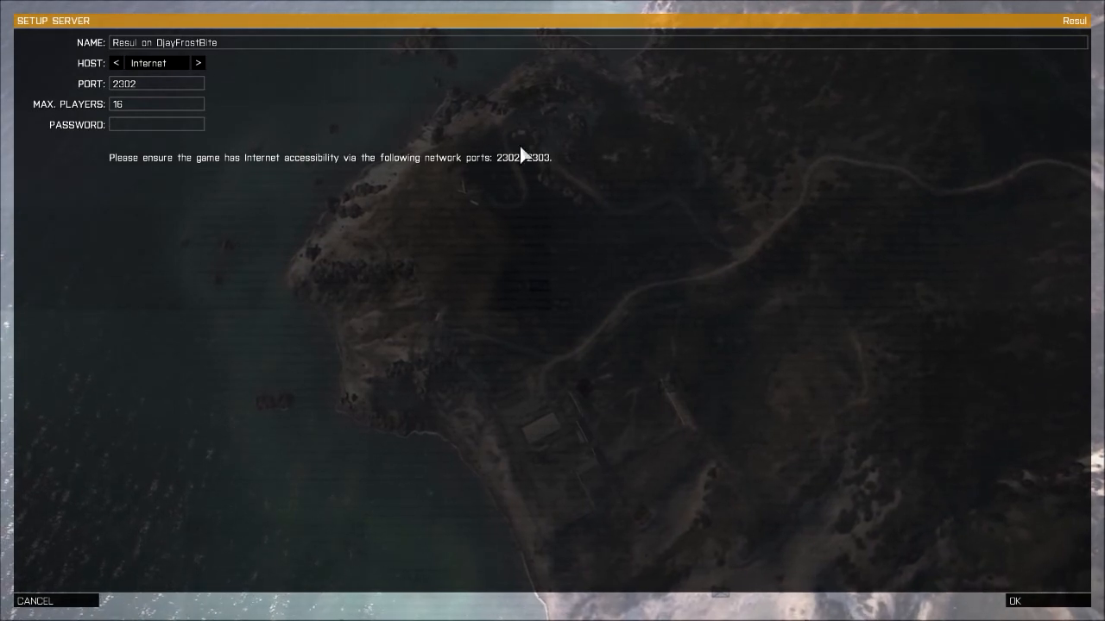
mouse_move(549, 176)
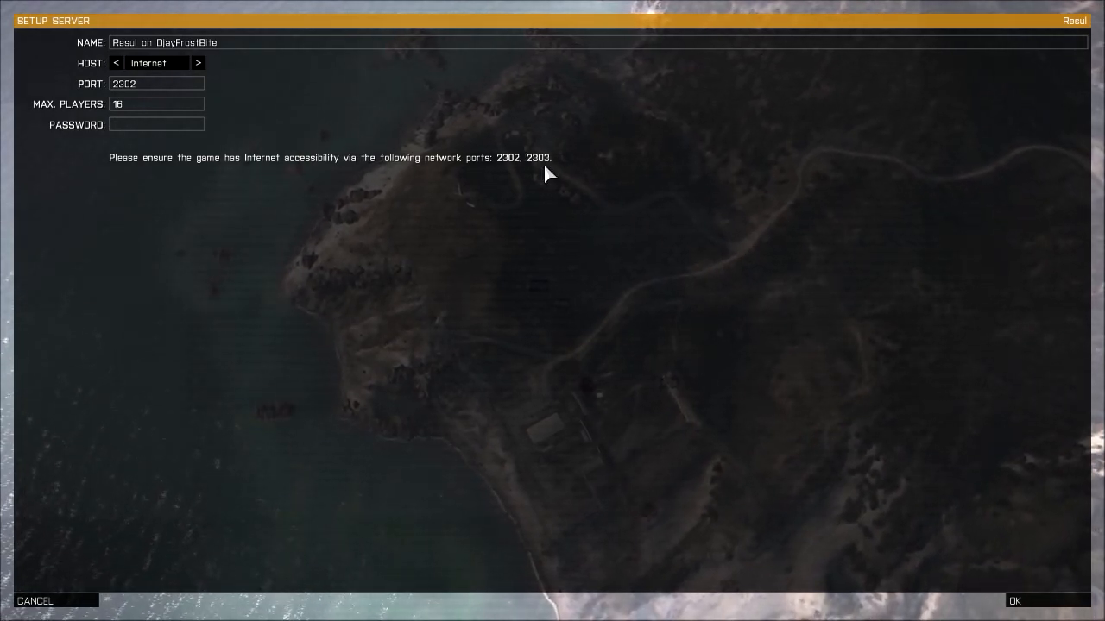
mouse_move(561, 172)
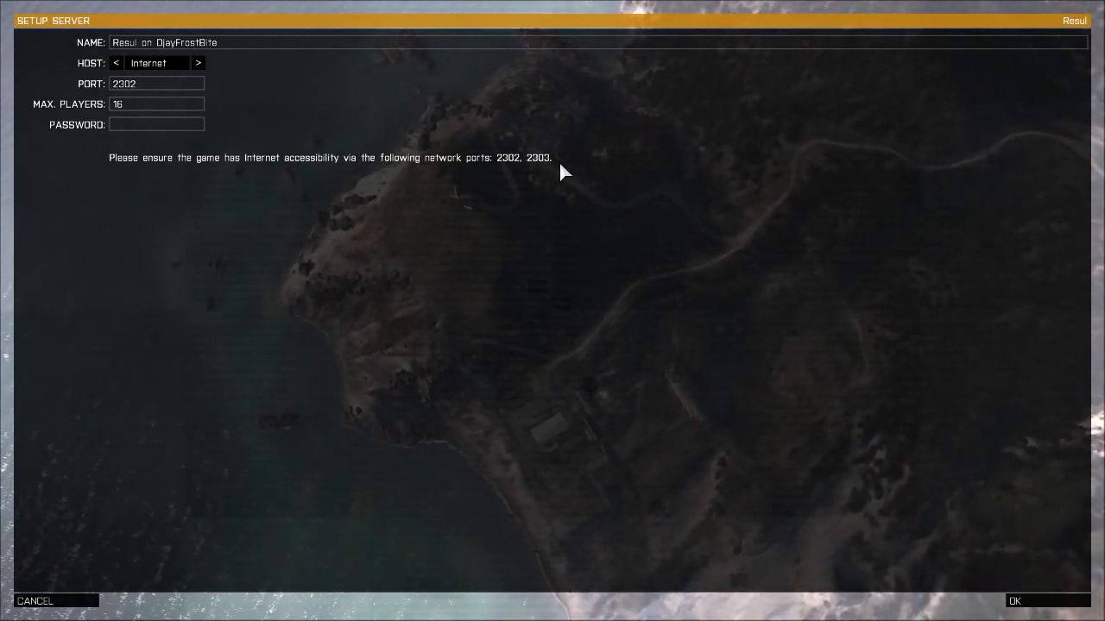